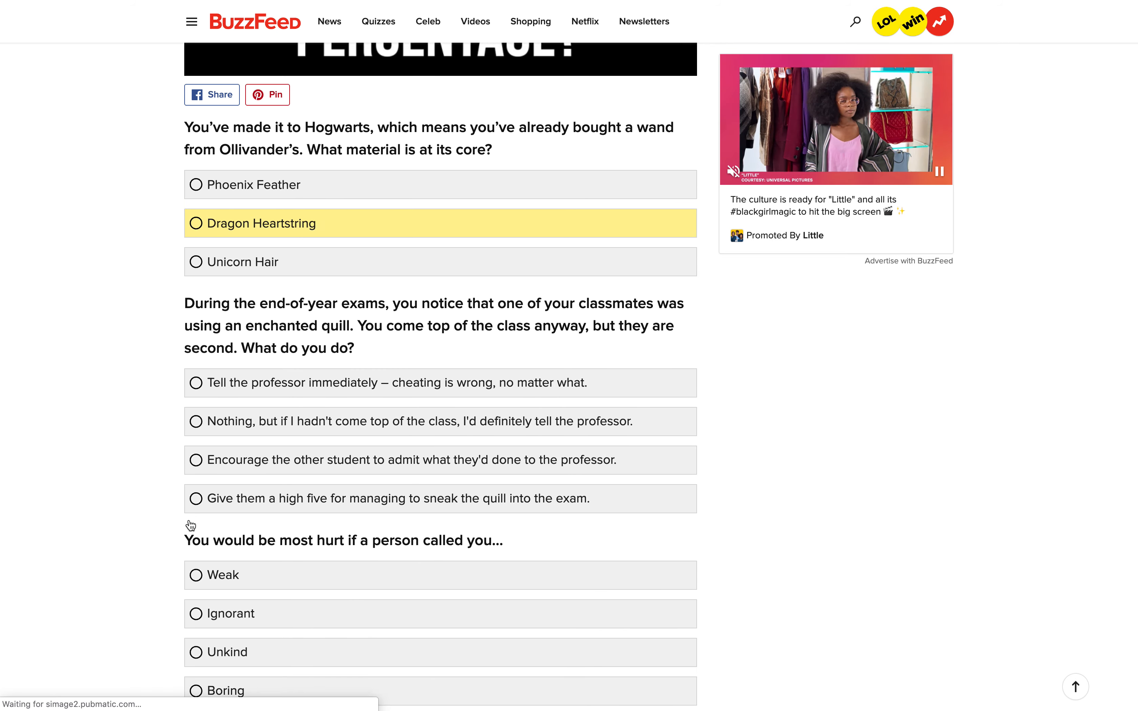
Scroll through the Social Media Quiz Project doc to review its directions and requirements
scroll(down, 3)
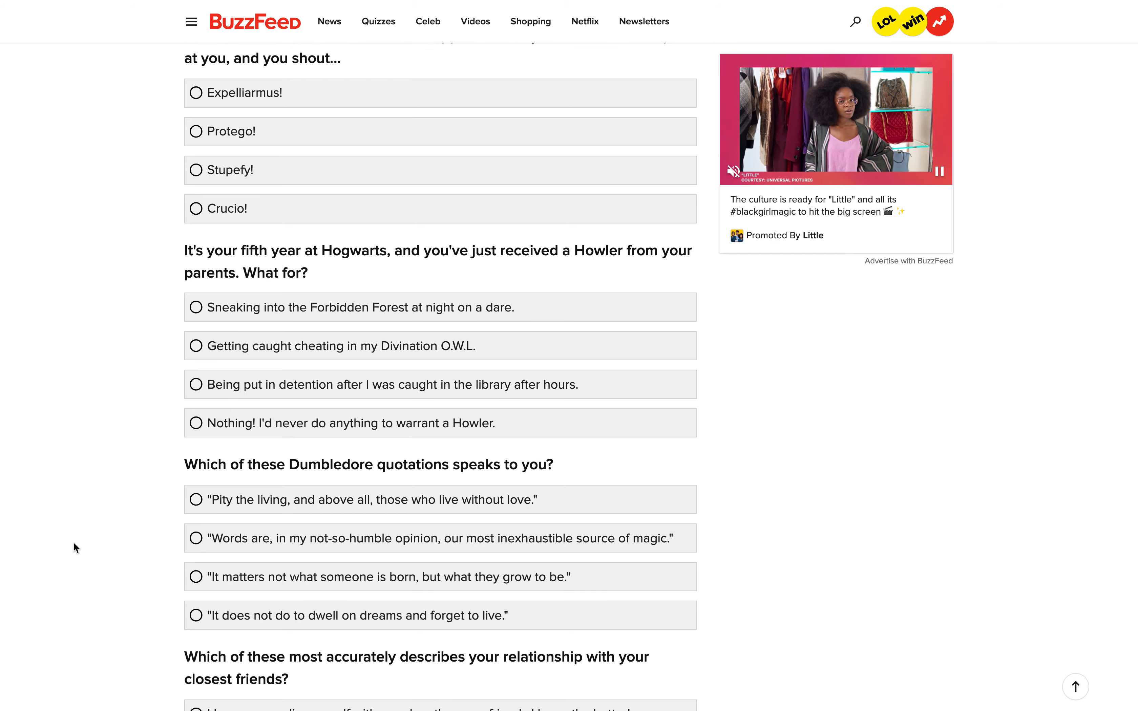
scroll(up, 3)
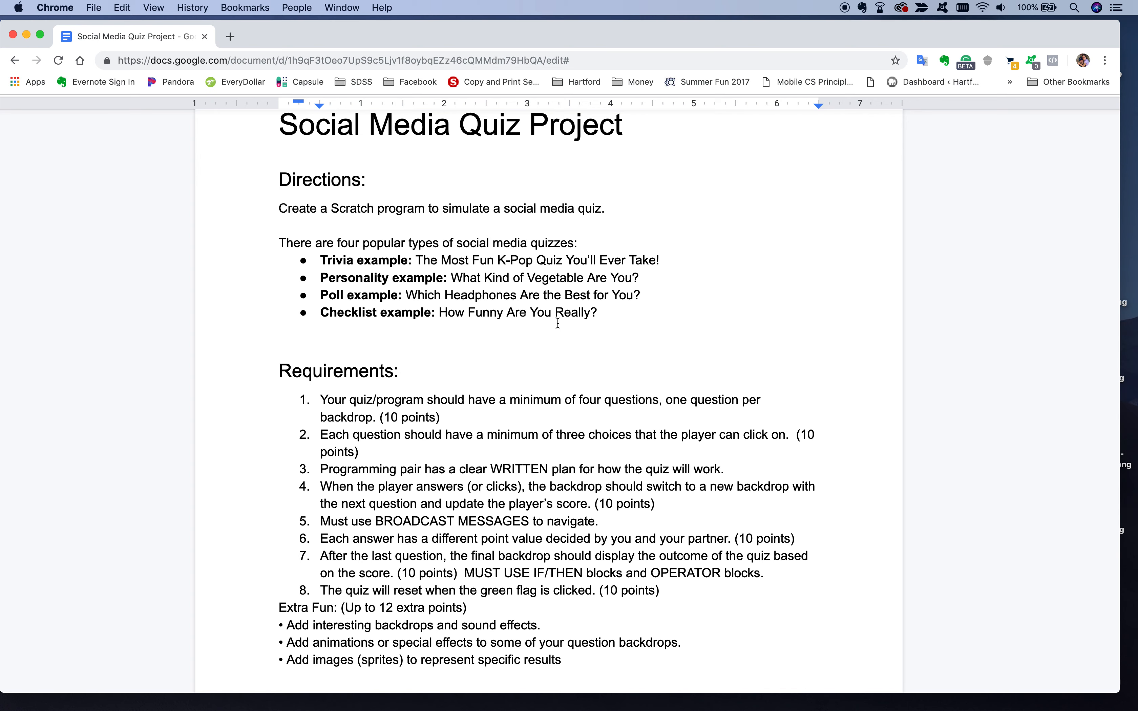
mouse_move(631, 331)
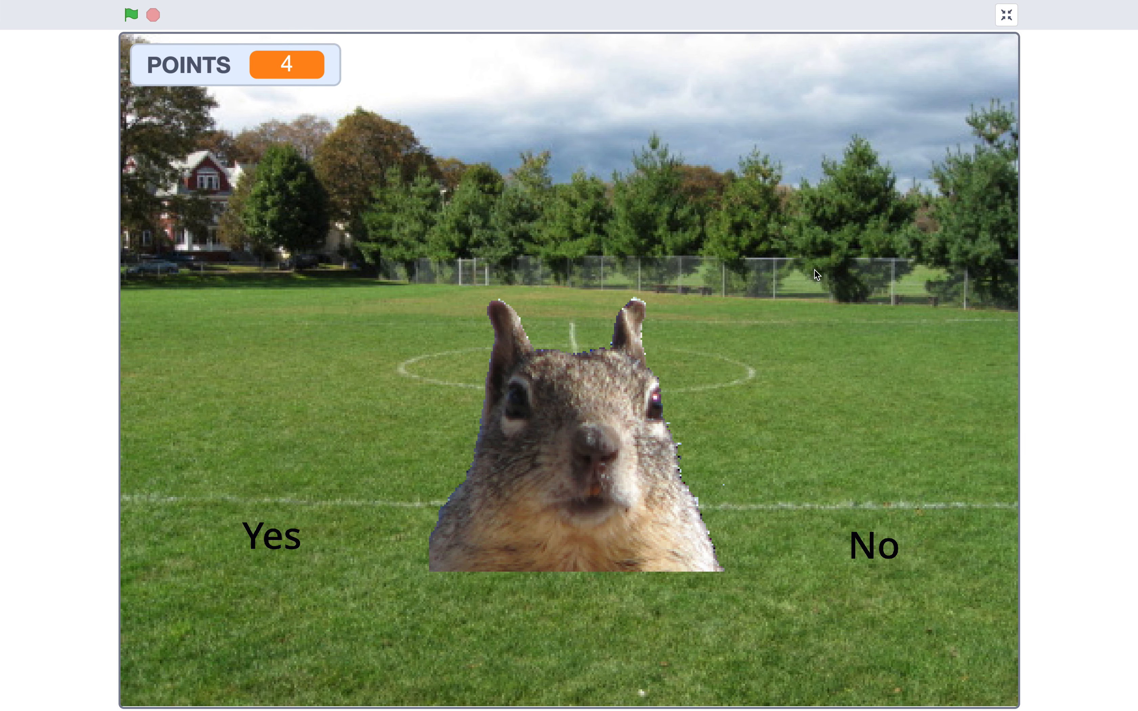
mouse_move(169, 37)
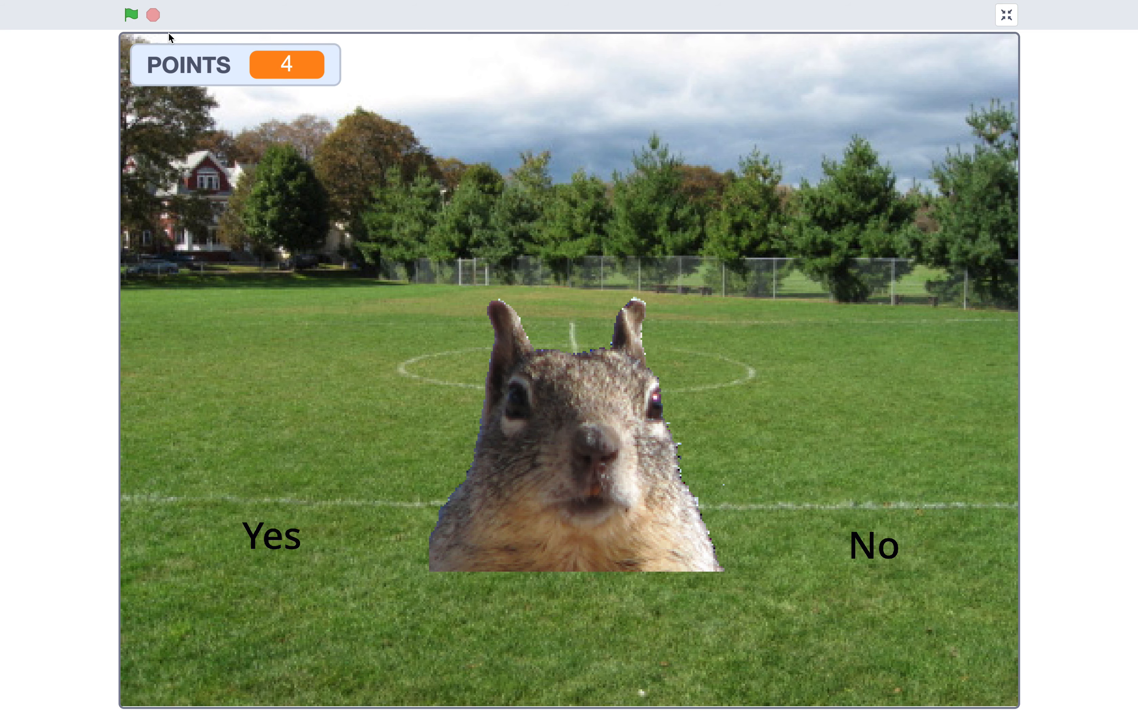
Restart the squirrel trivia quiz with the green flag so the points reset
click(131, 14)
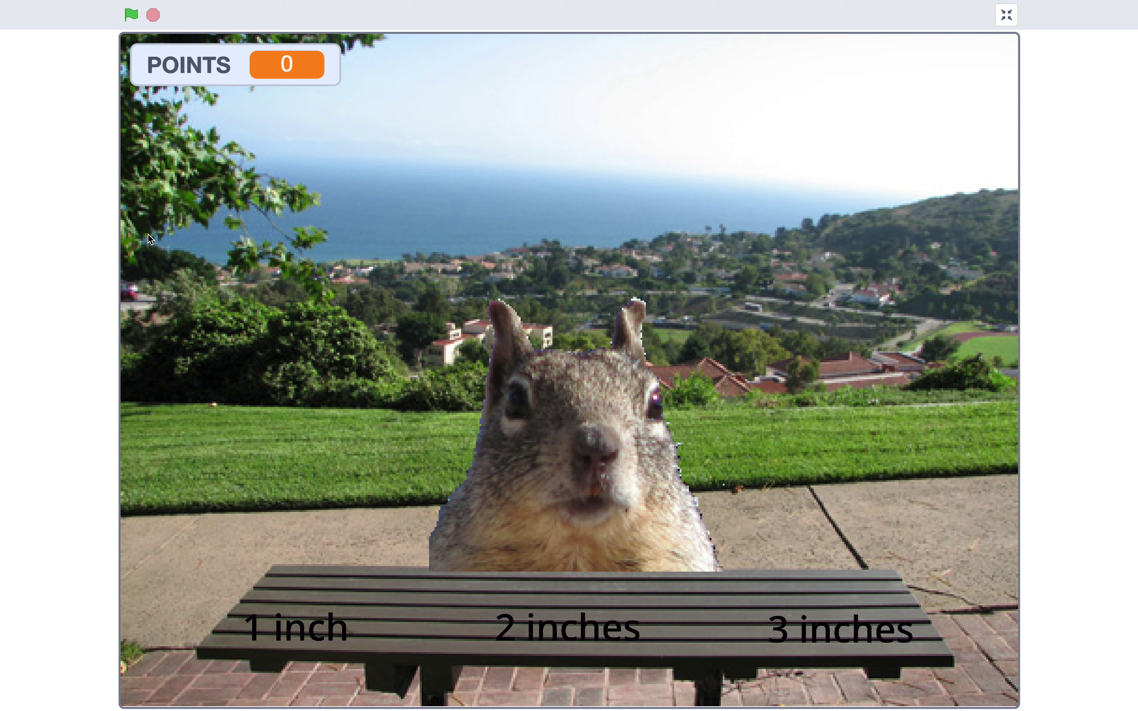
mouse_move(827, 654)
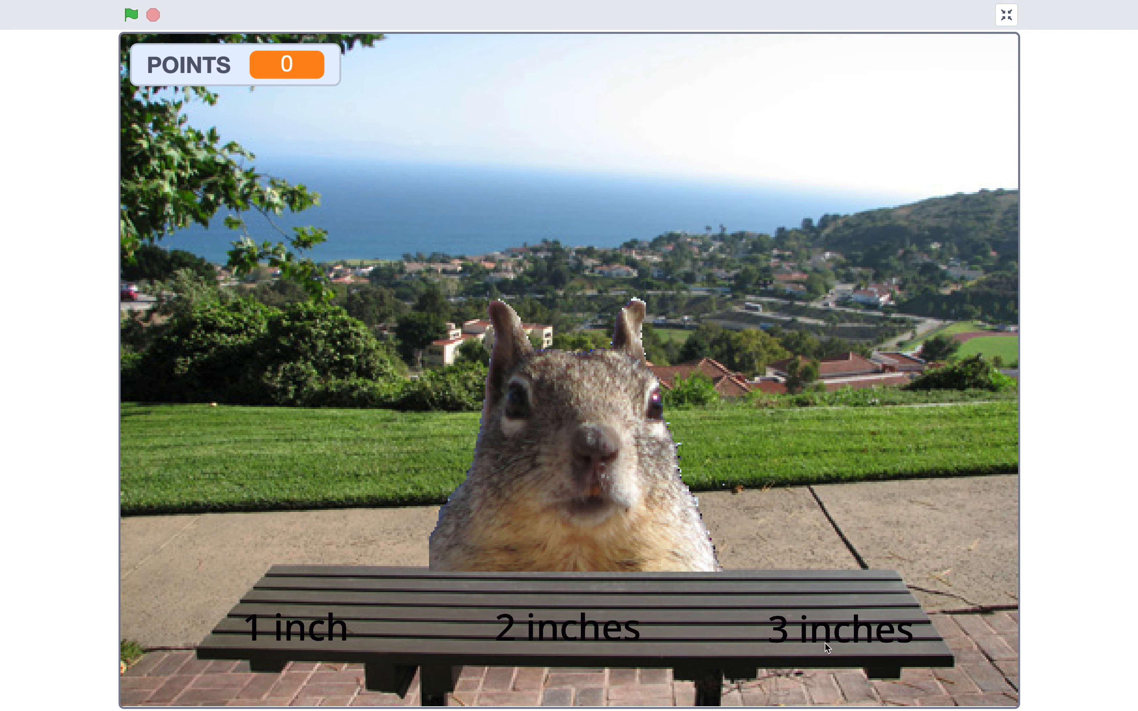
mouse_move(779, 631)
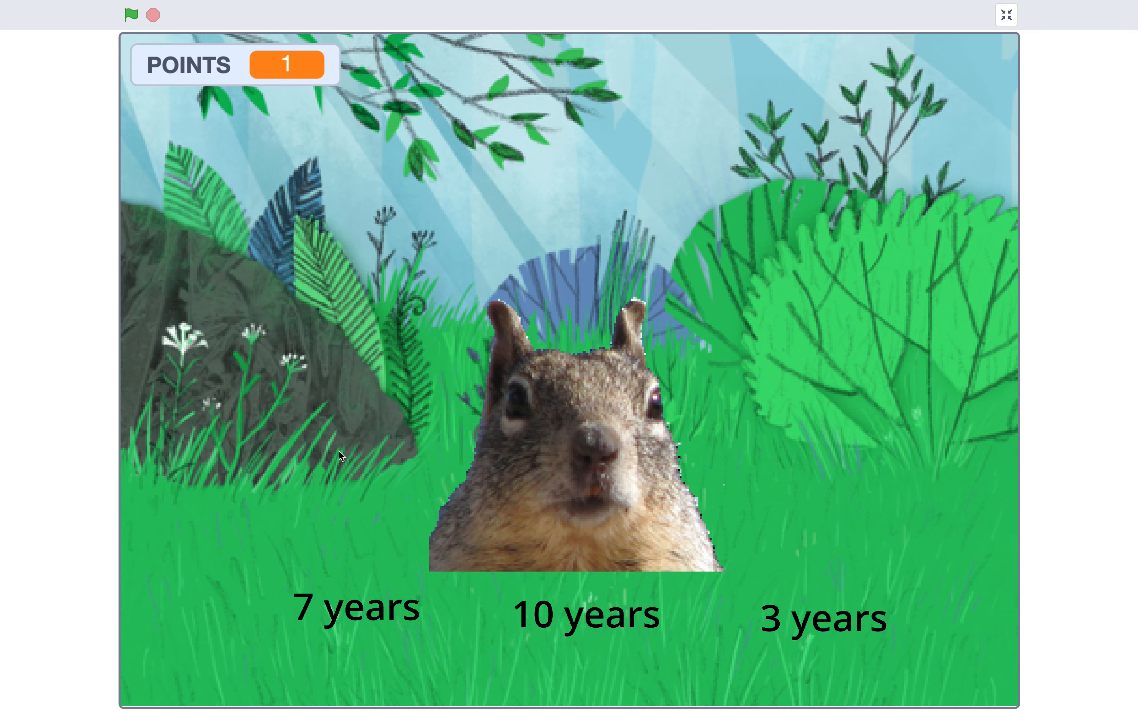
mouse_move(889, 317)
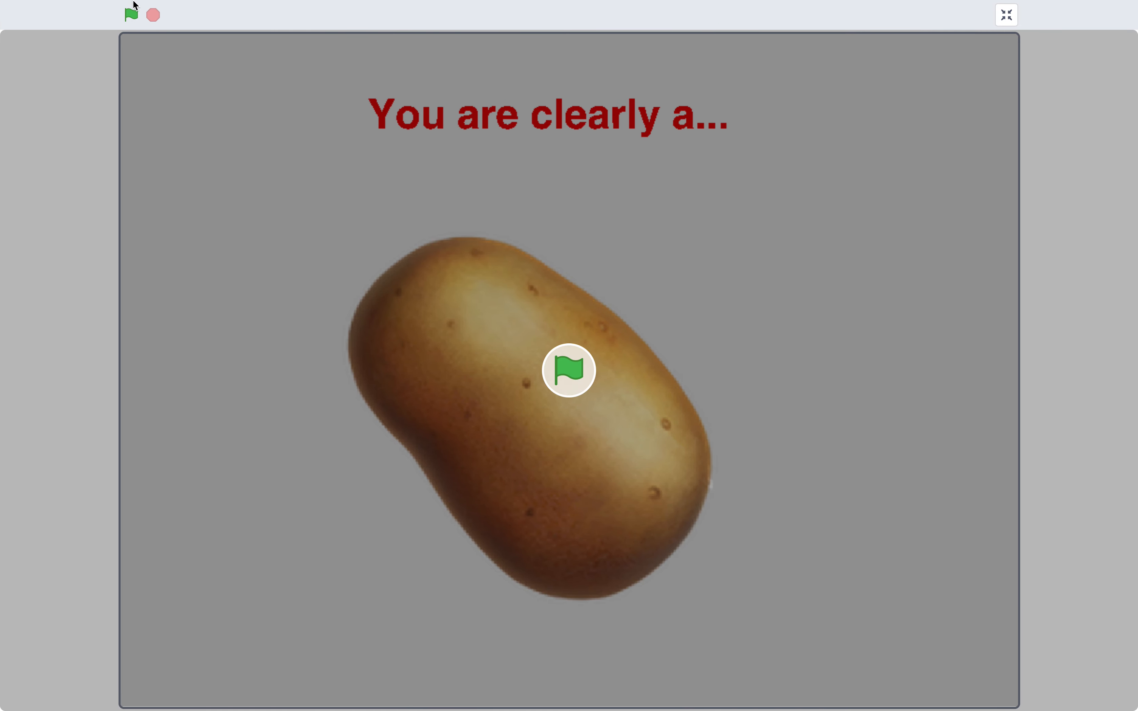
Rerun the vegetable personality quiz from its title screen and start its first sport question
click(128, 15)
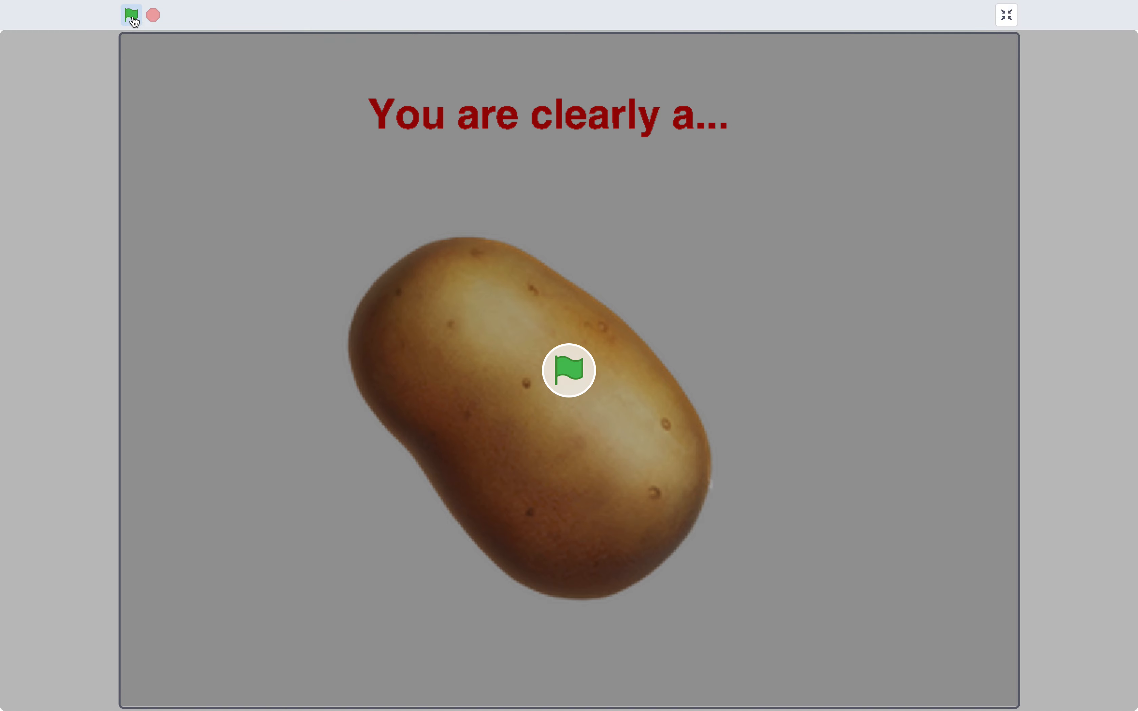
click(130, 15)
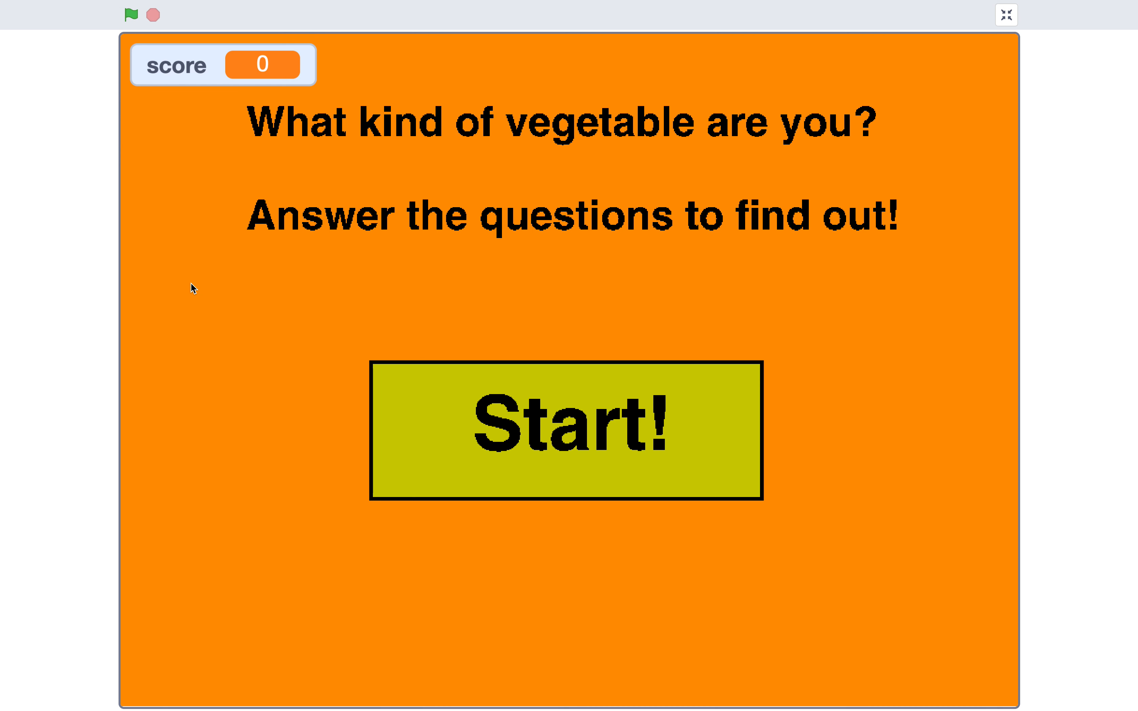
click(564, 430)
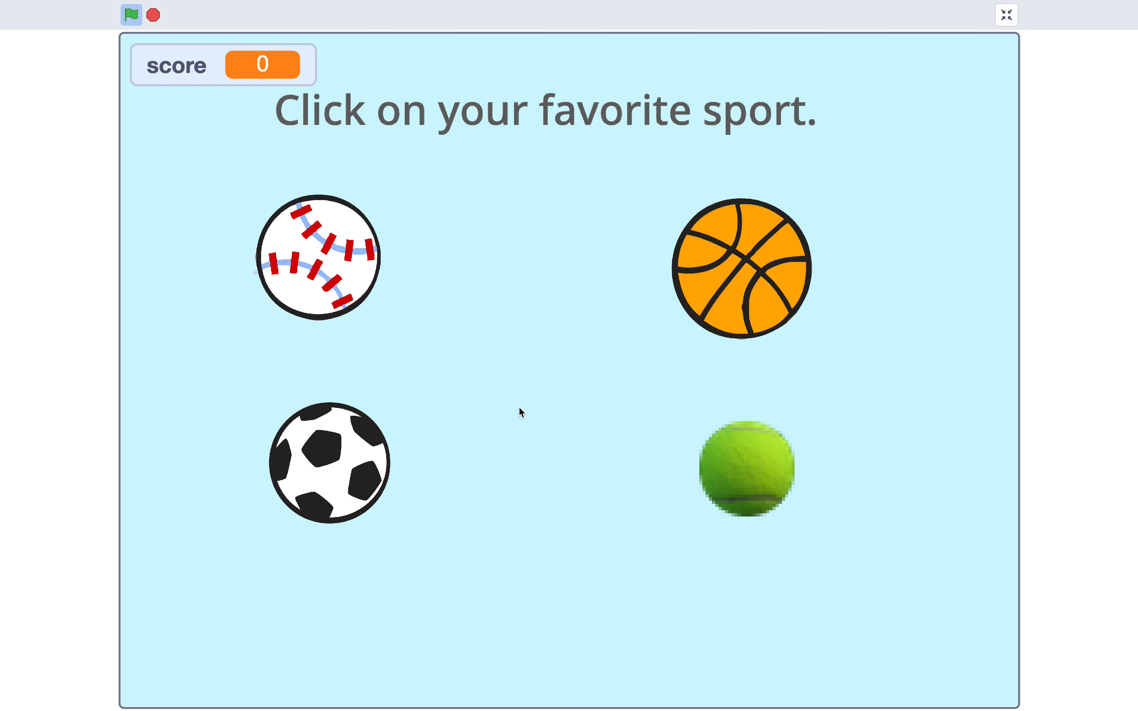
mouse_move(621, 341)
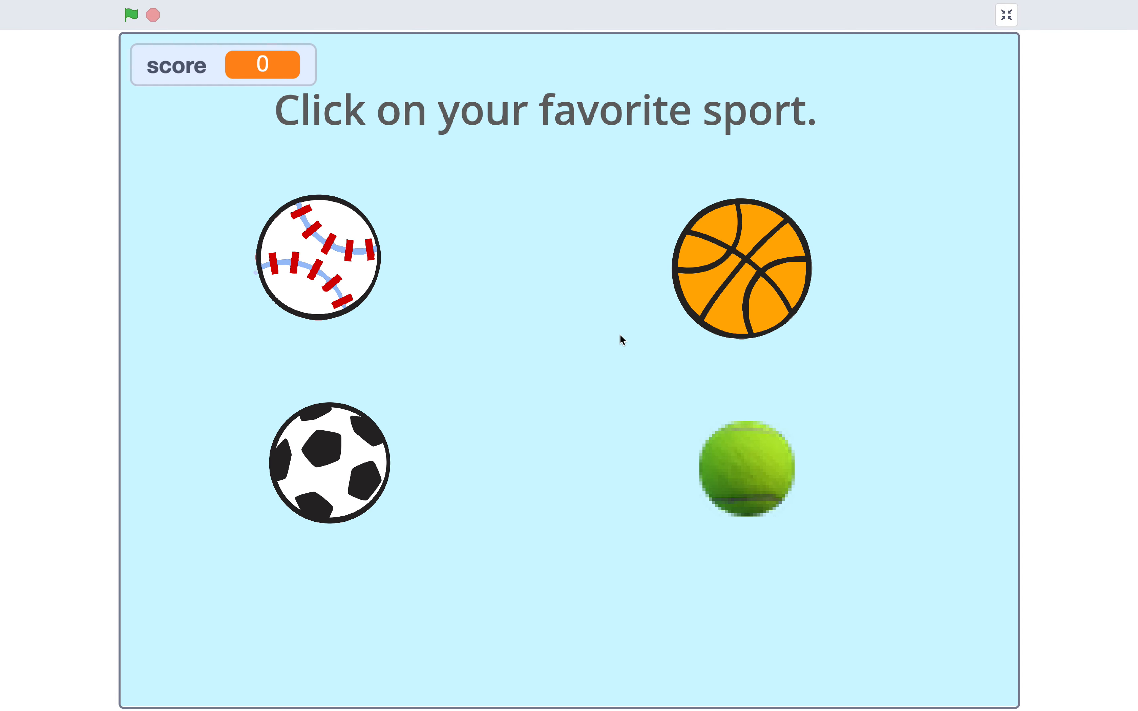
mouse_move(398, 306)
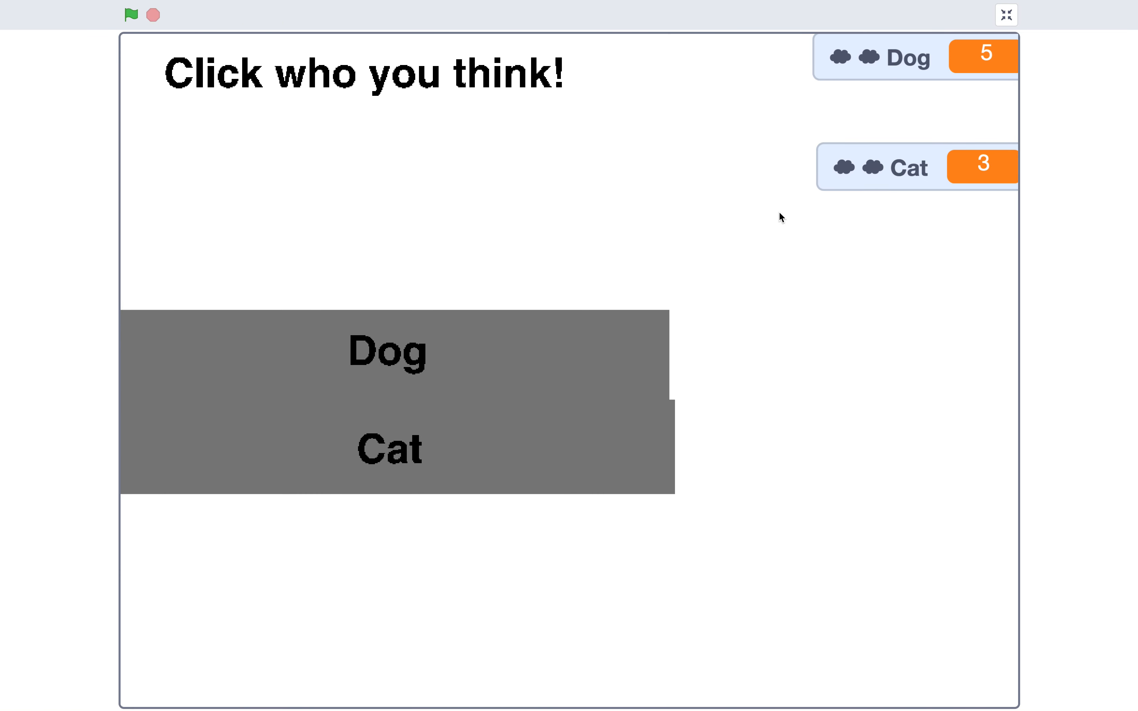
mouse_move(740, 245)
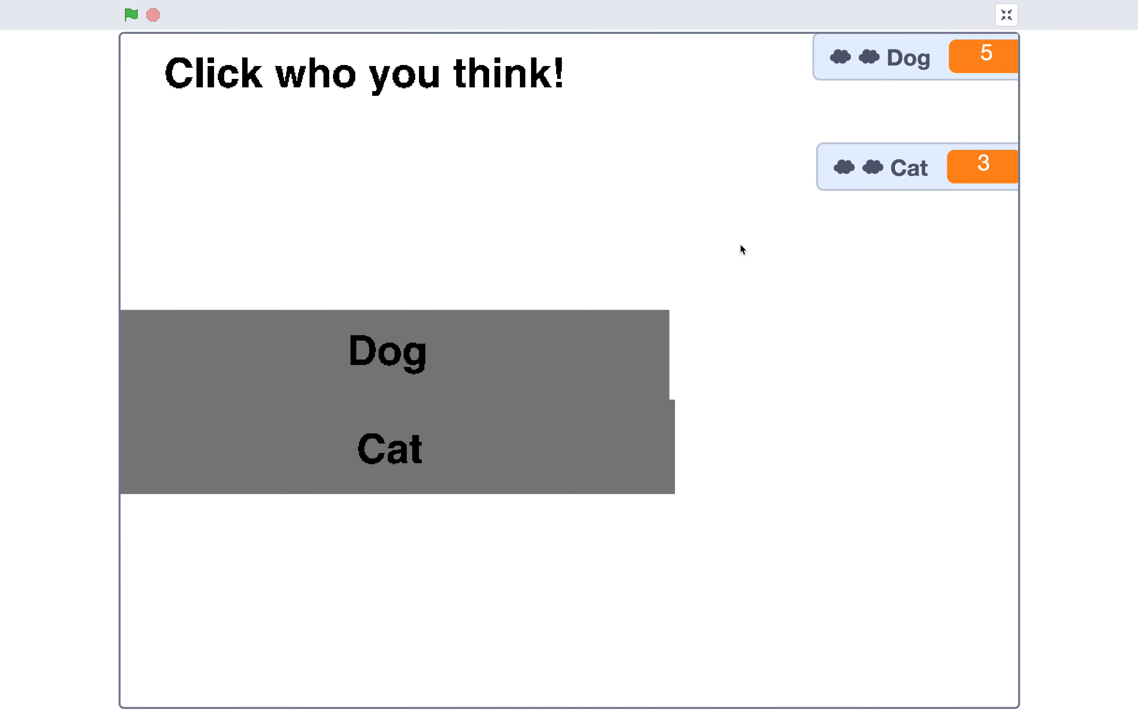
mouse_move(413, 307)
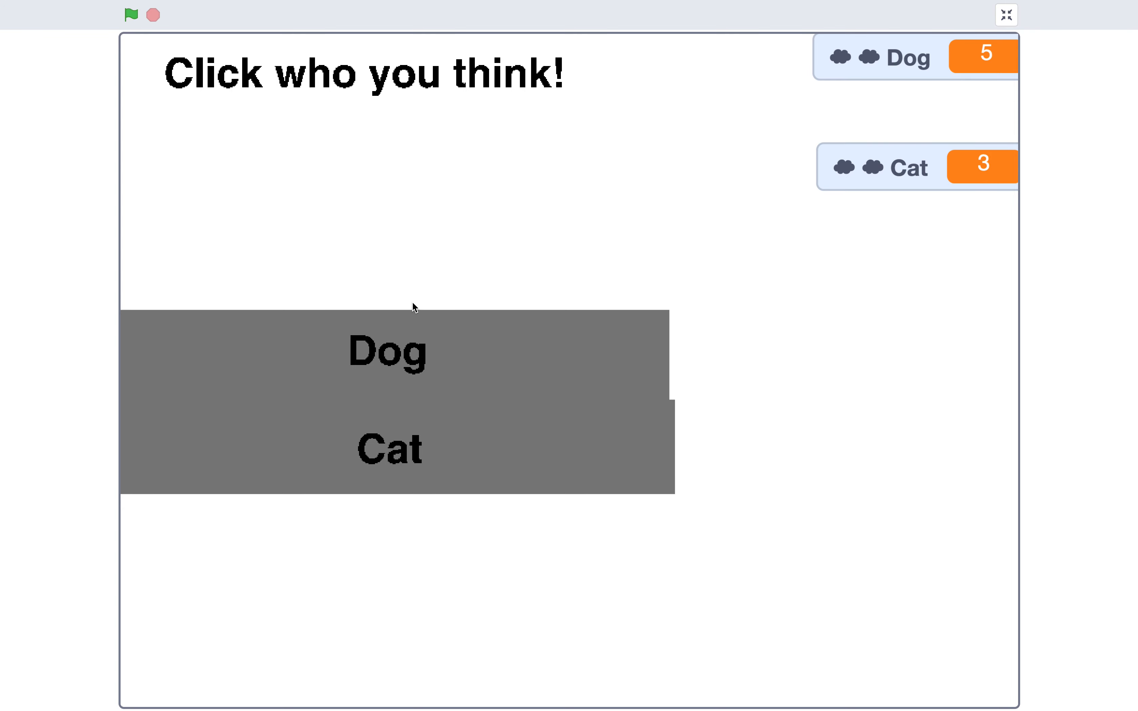
mouse_move(406, 360)
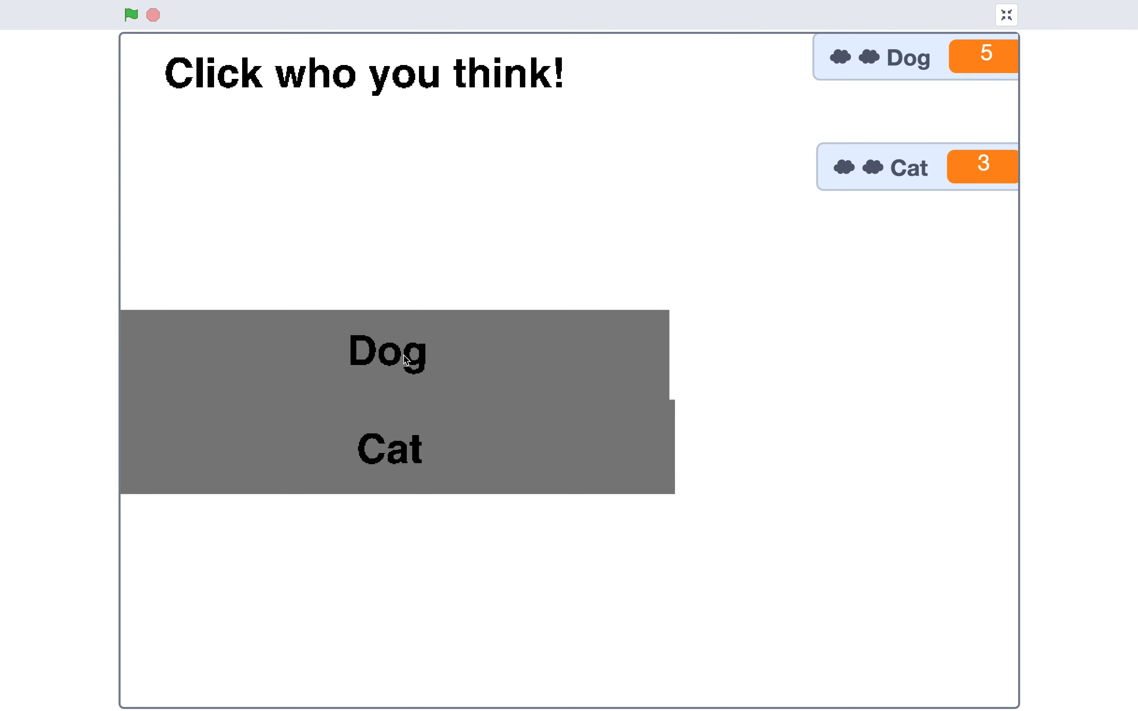
Vote for Dog in the Dog-or-Cat poll, raising its tally
click(405, 359)
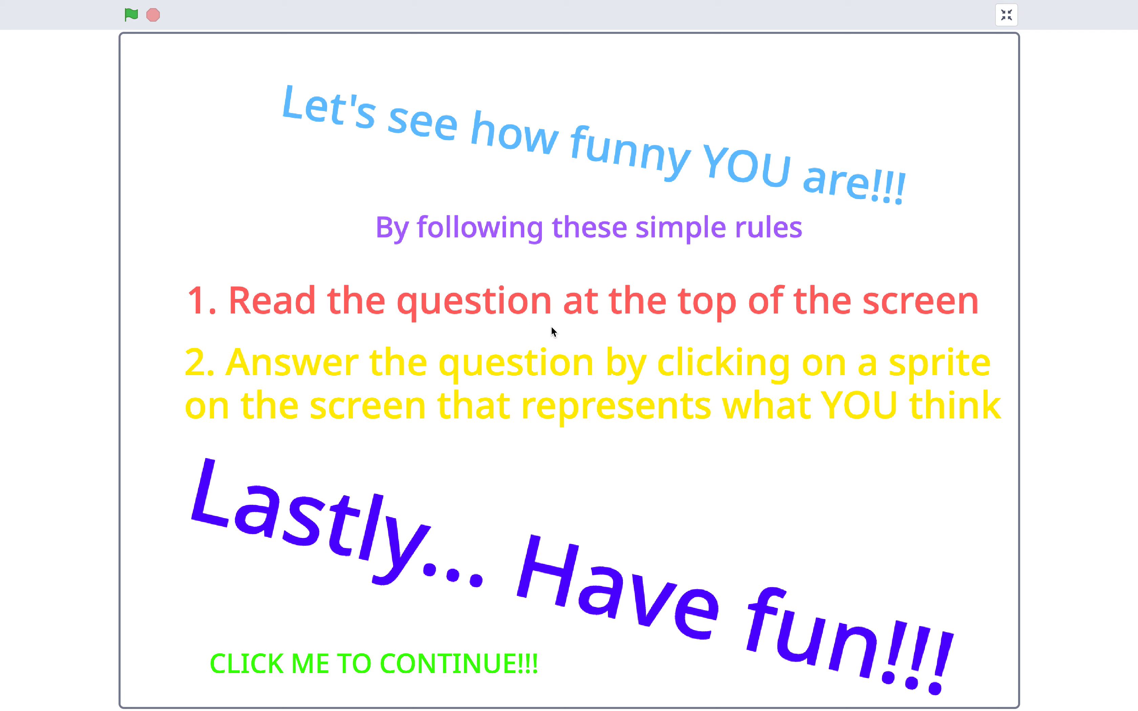
mouse_move(566, 364)
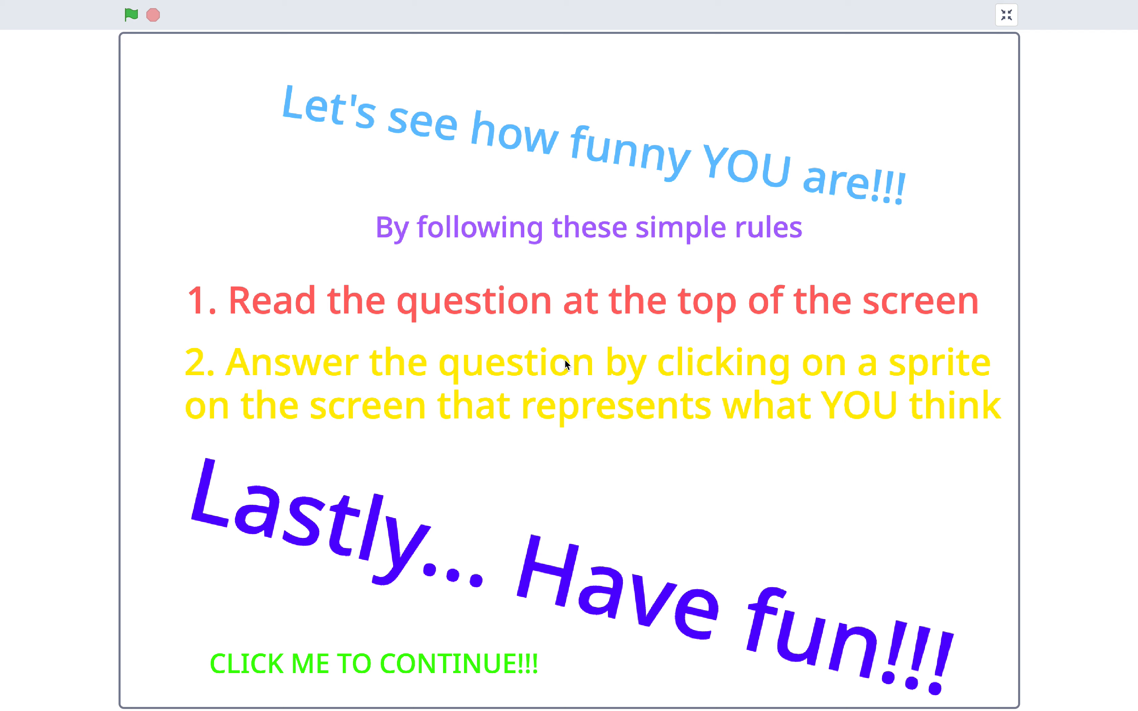
mouse_move(401, 673)
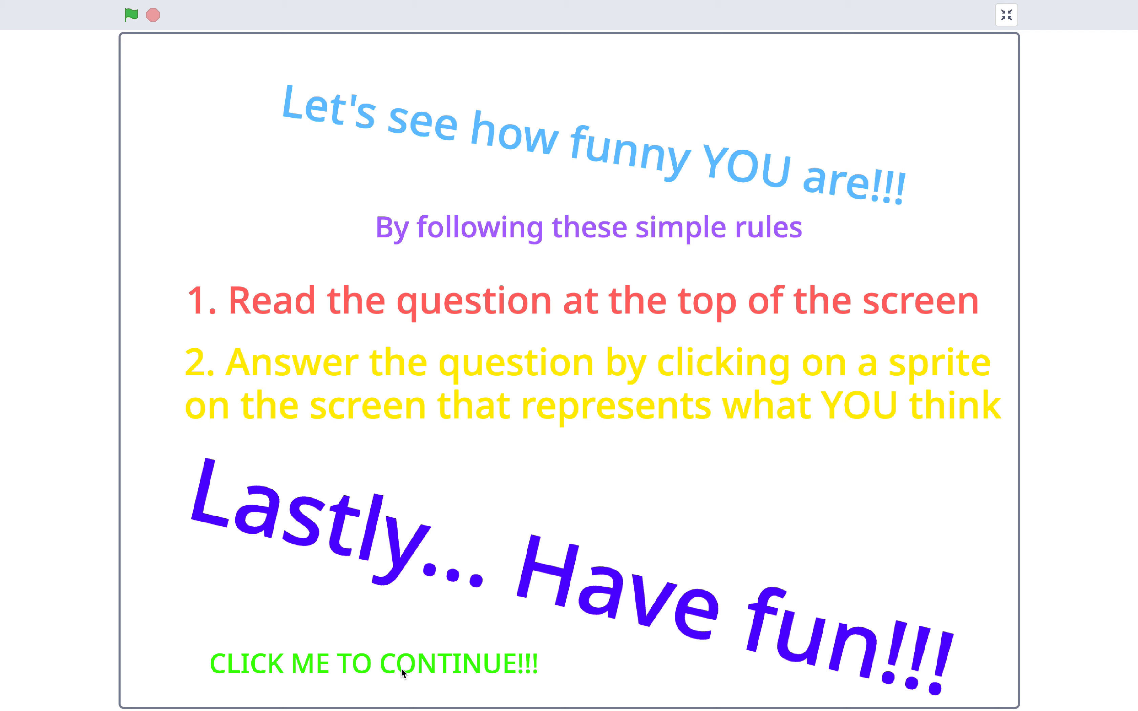
Move past the funny quiz's rules screen and answer the out-of-place heart question
click(130, 14)
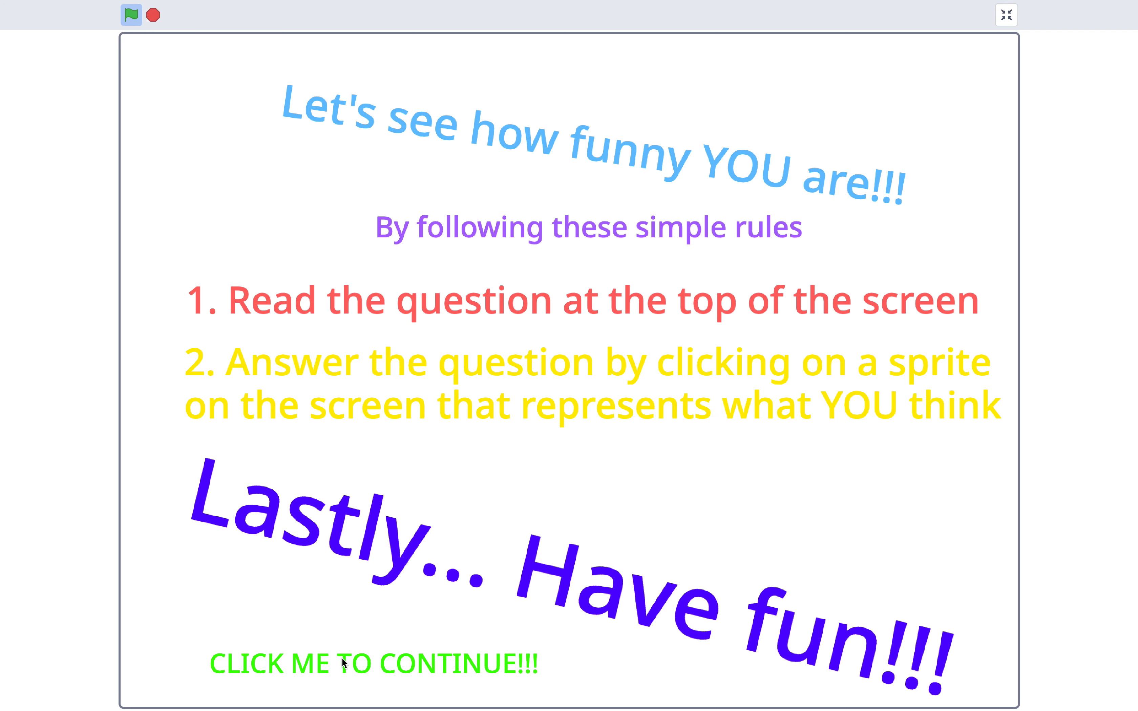
mouse_move(372, 673)
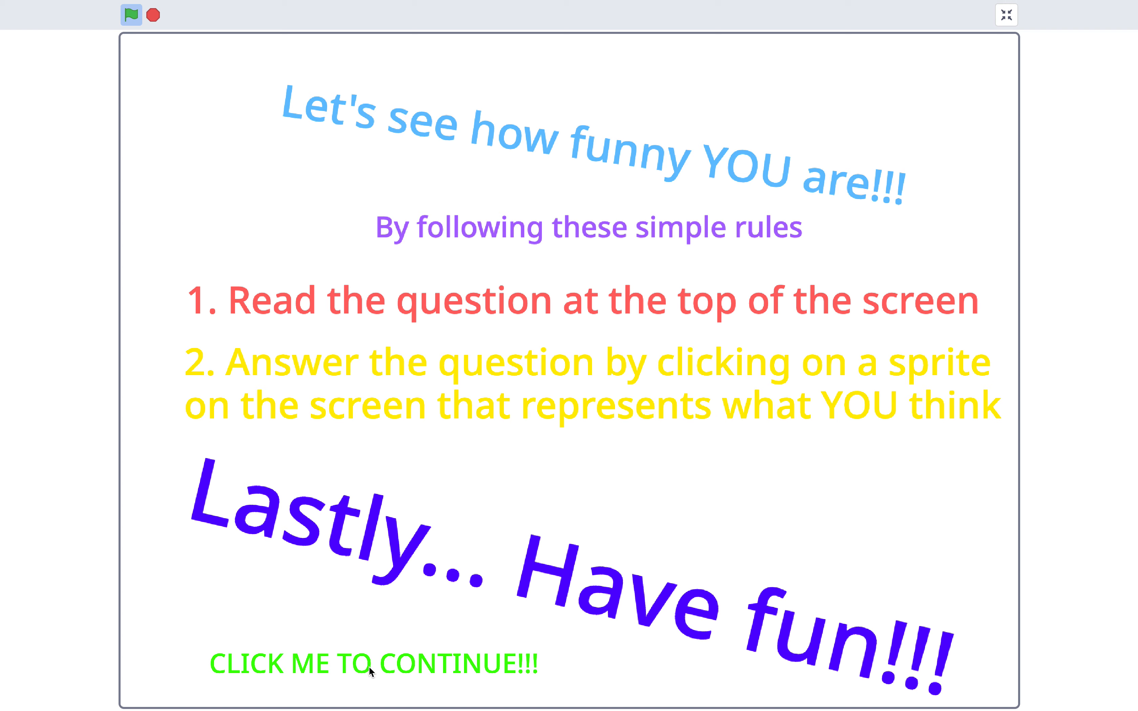
click(370, 669)
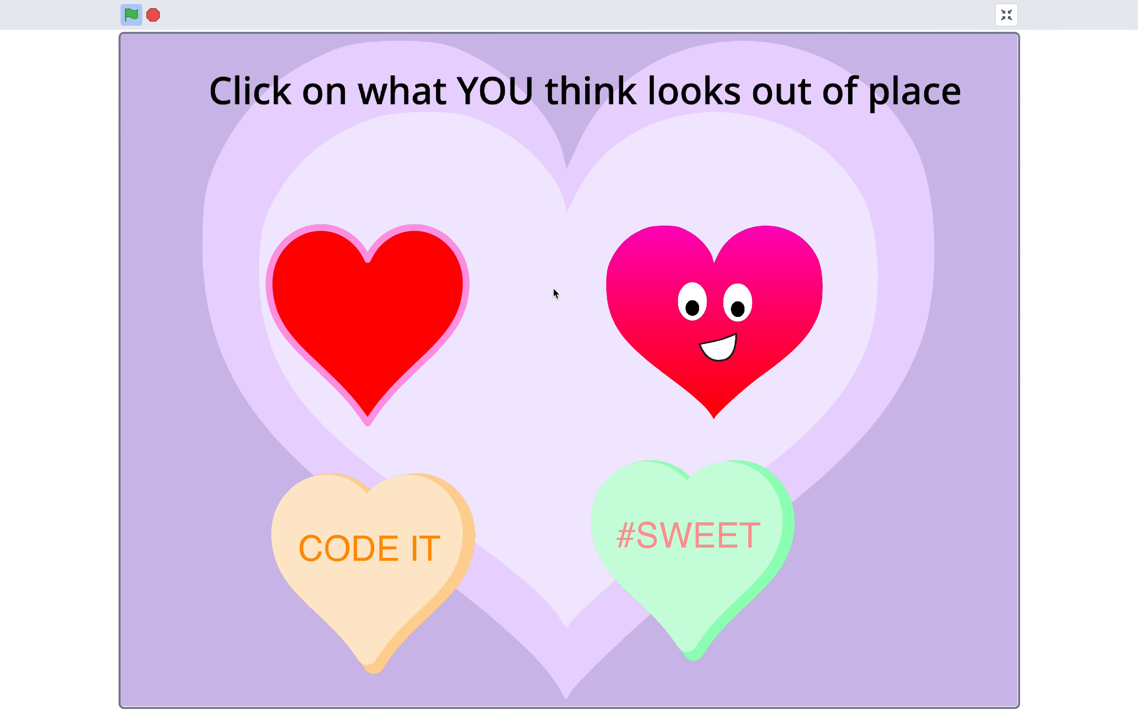
mouse_move(556, 210)
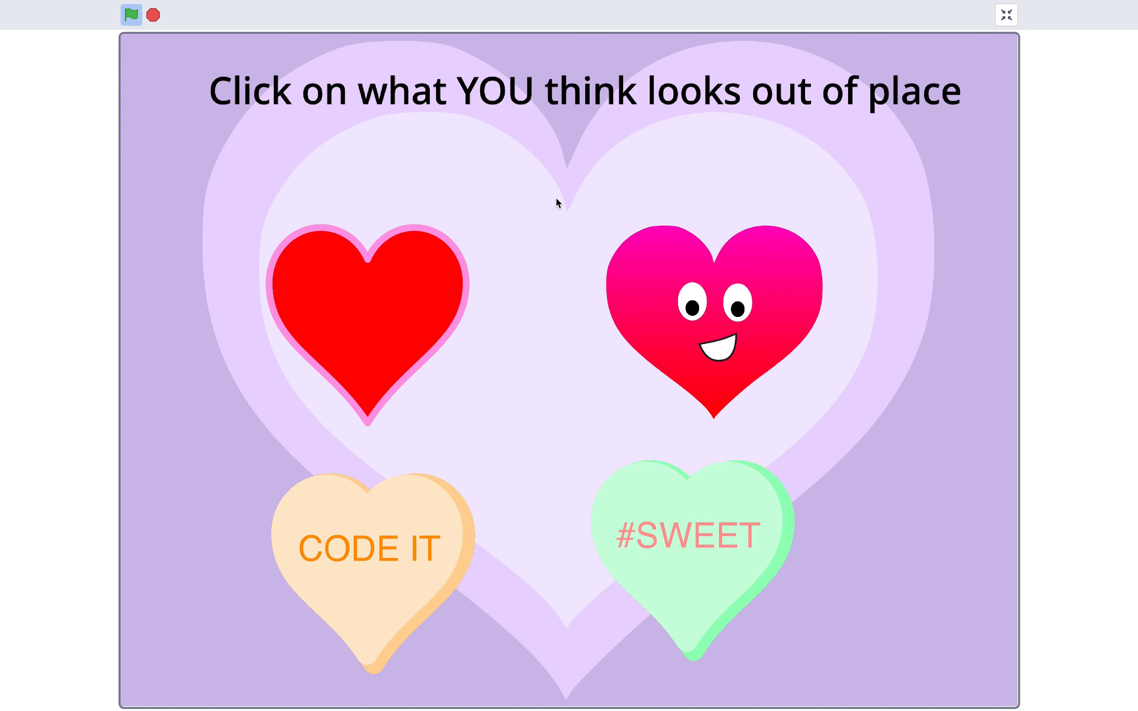
mouse_move(580, 296)
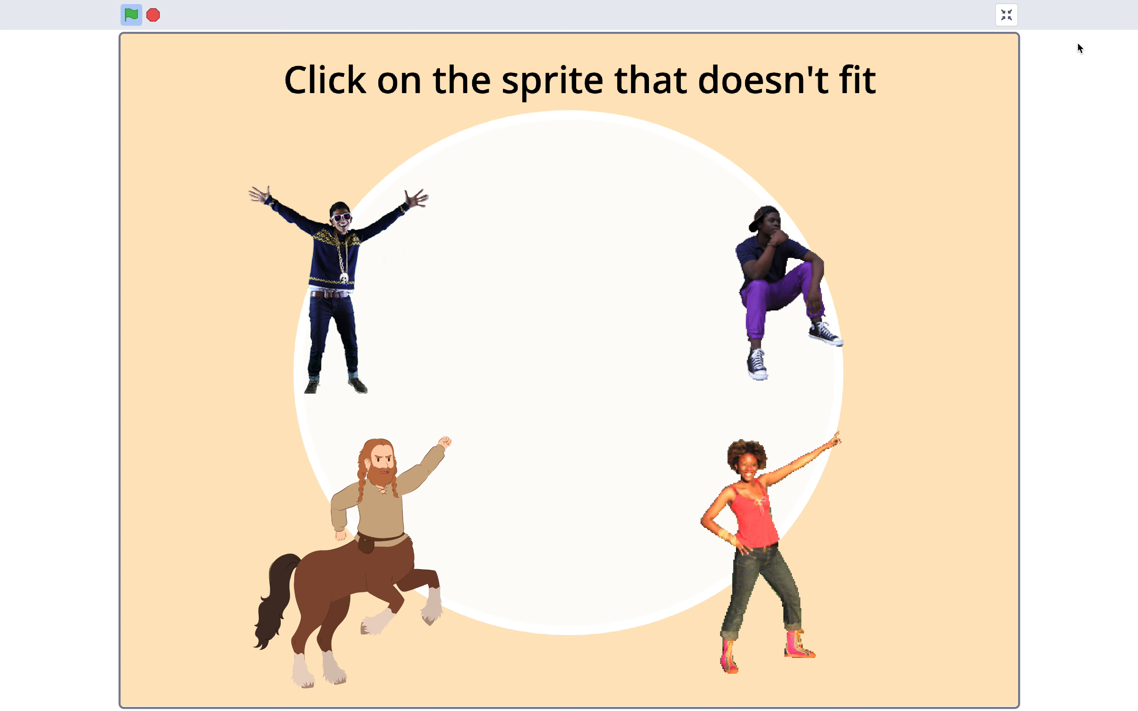
mouse_move(435, 255)
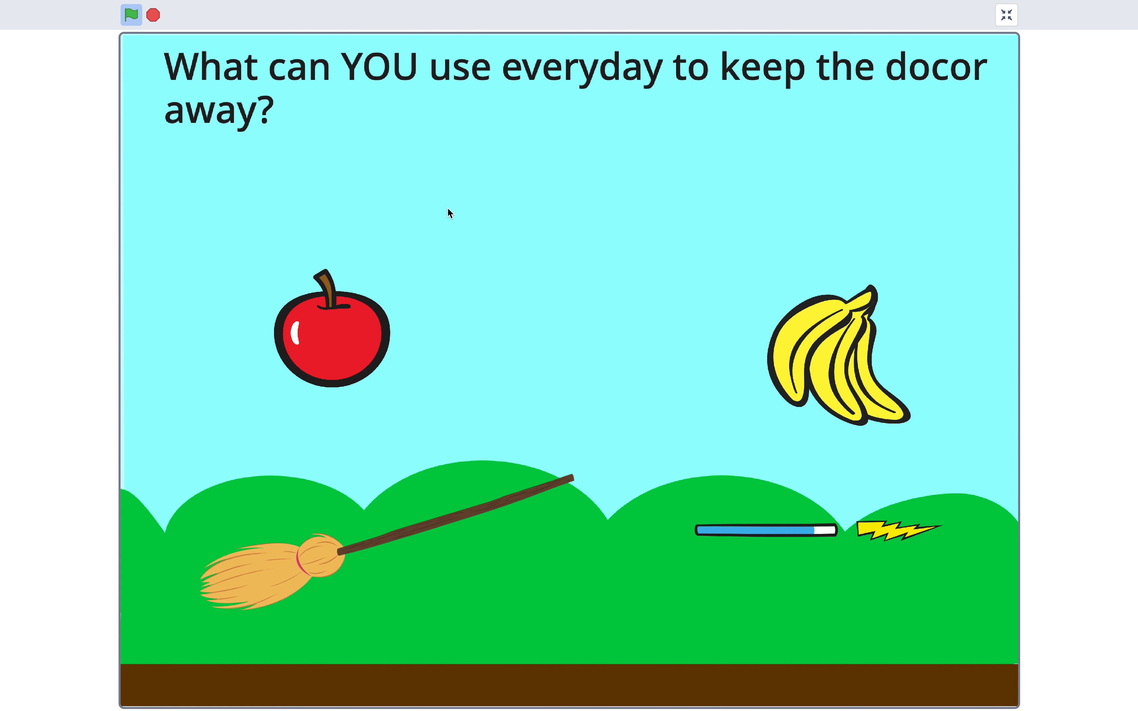
mouse_move(473, 293)
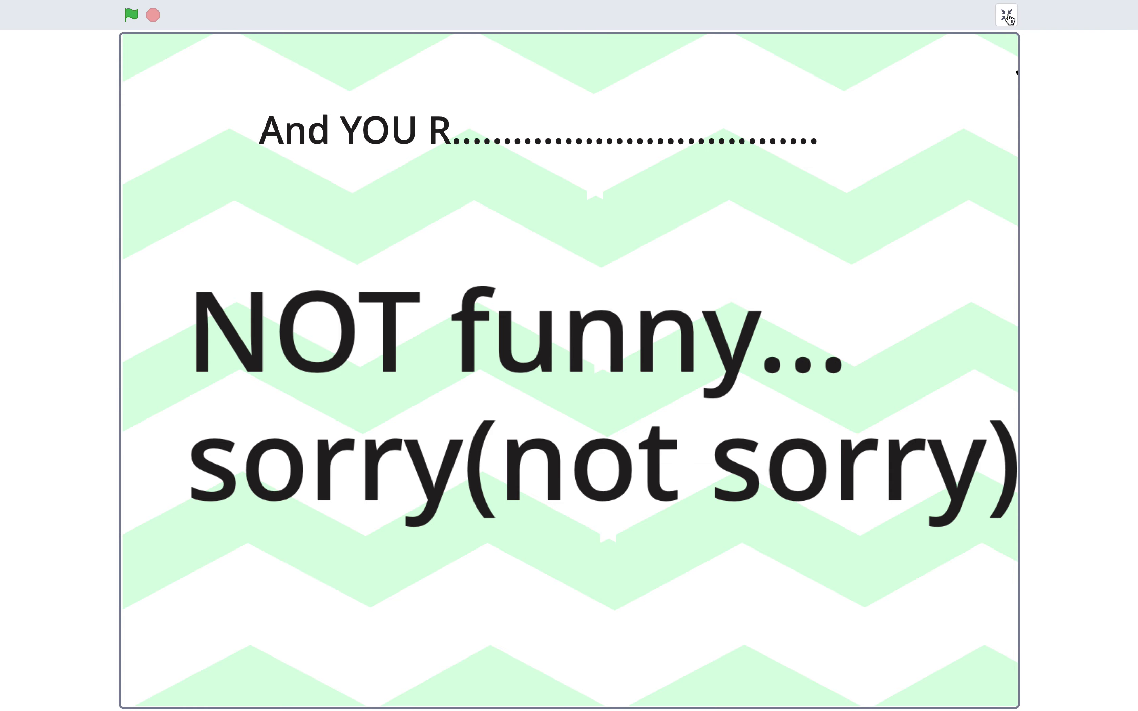
Leave full-screen play and show the Bananas sprite's code with the Variables blocks listed
click(1006, 15)
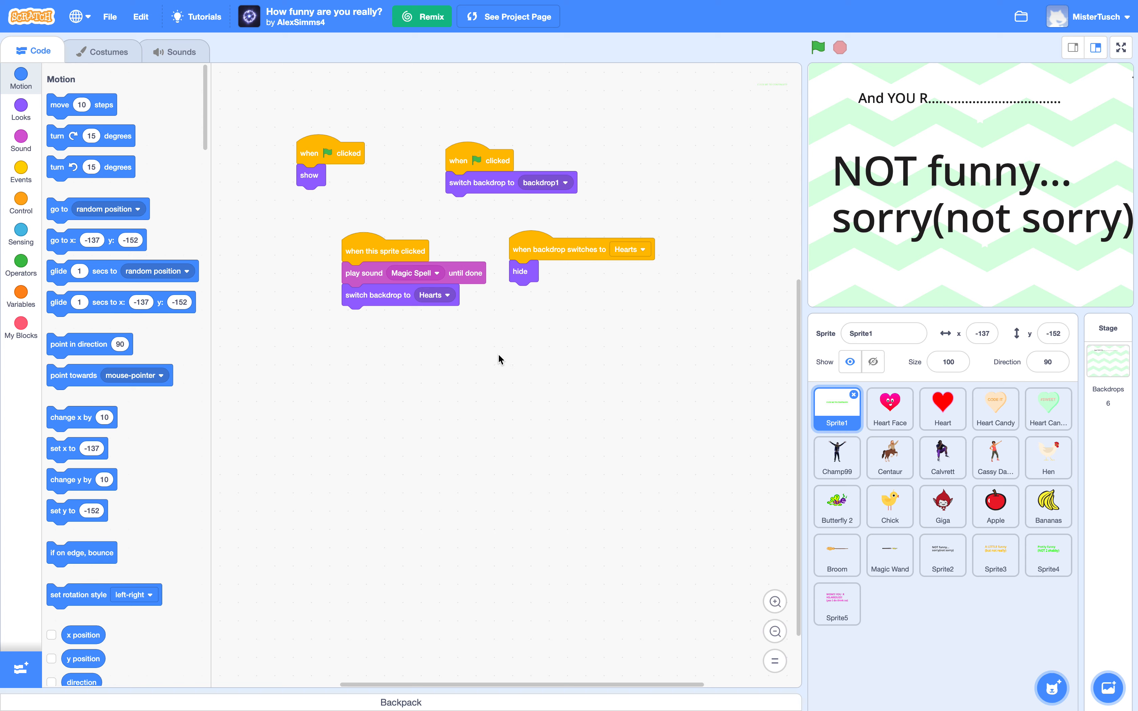
mouse_move(1005, 519)
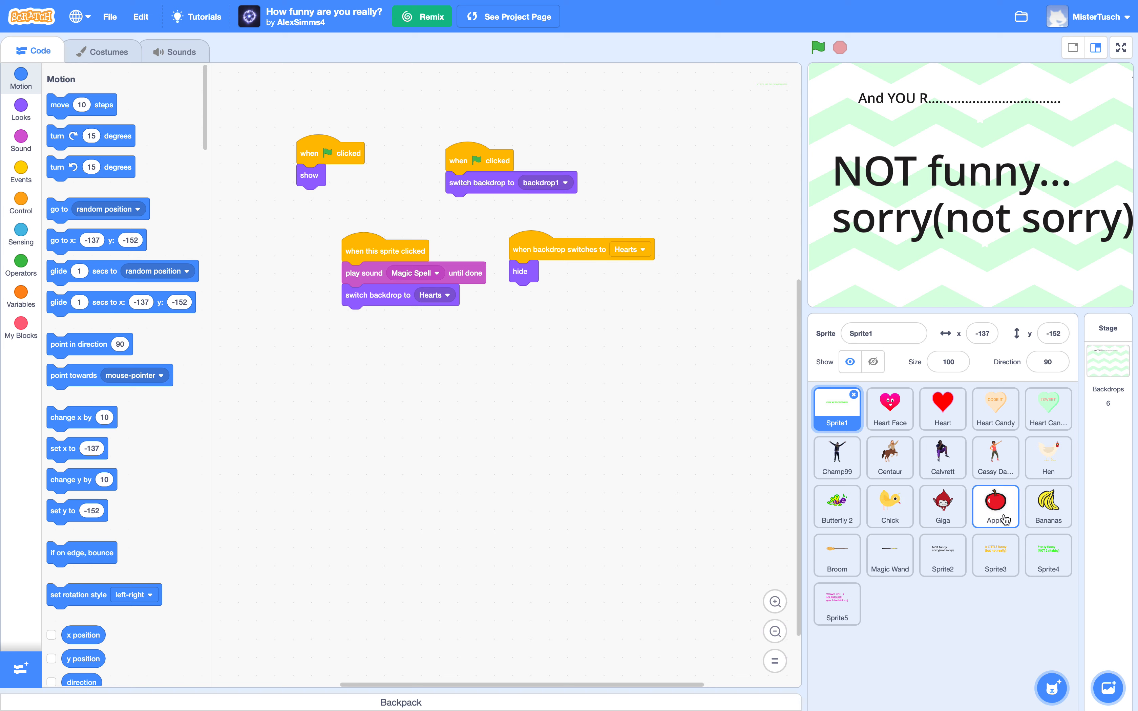
click(1049, 506)
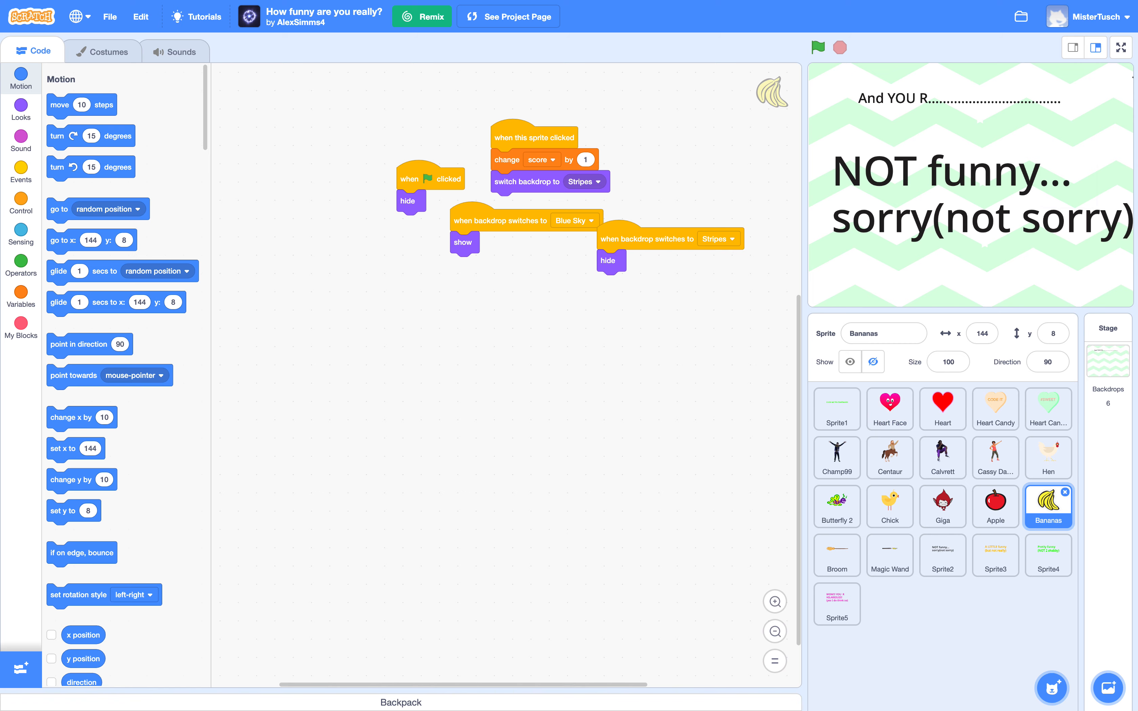
click(21, 291)
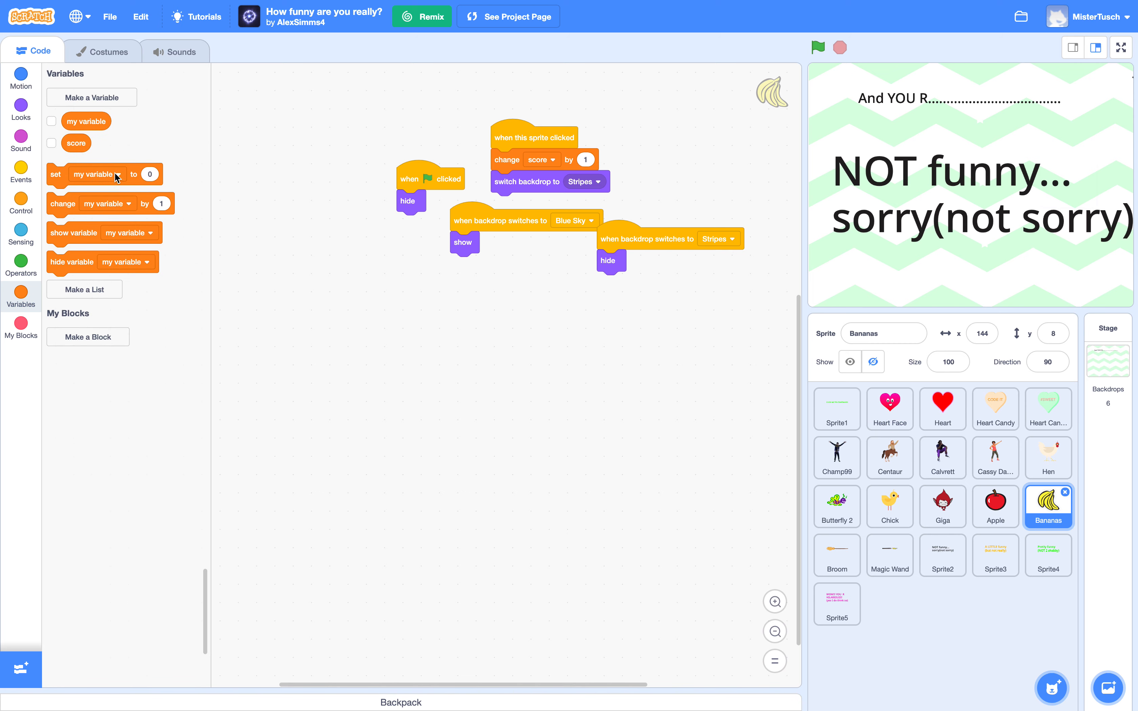
mouse_move(538, 411)
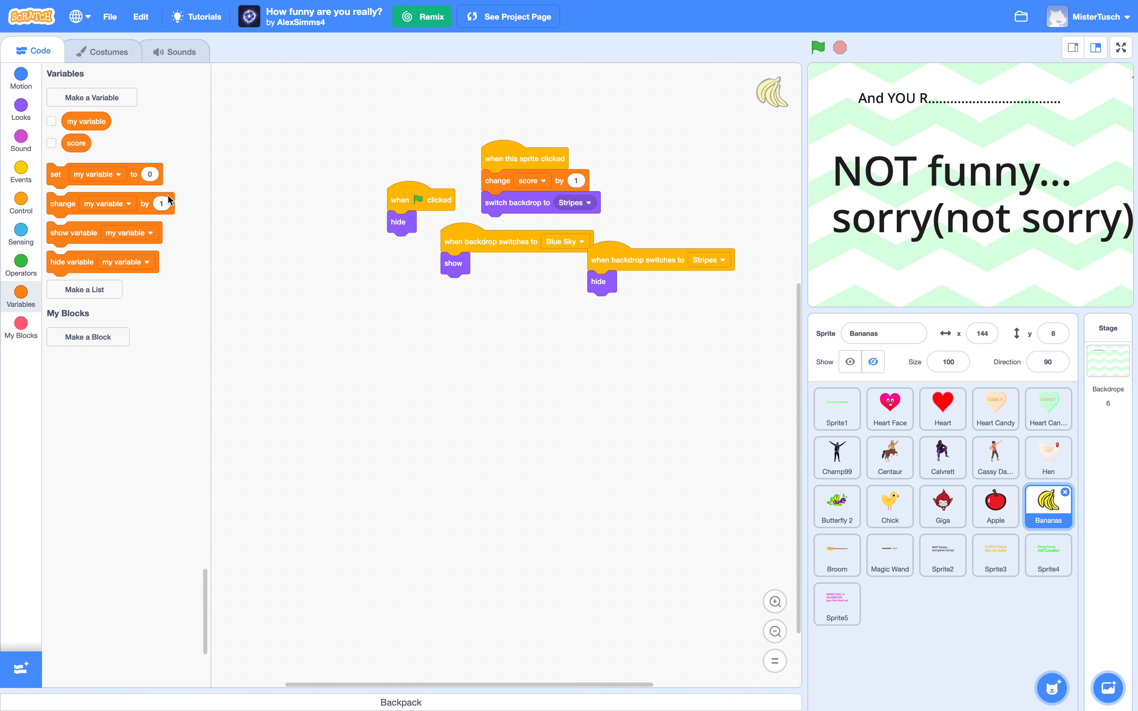
Show then hide 'my variable' on the stage, return to Motion, and view the Apple sprite's code
click(52, 120)
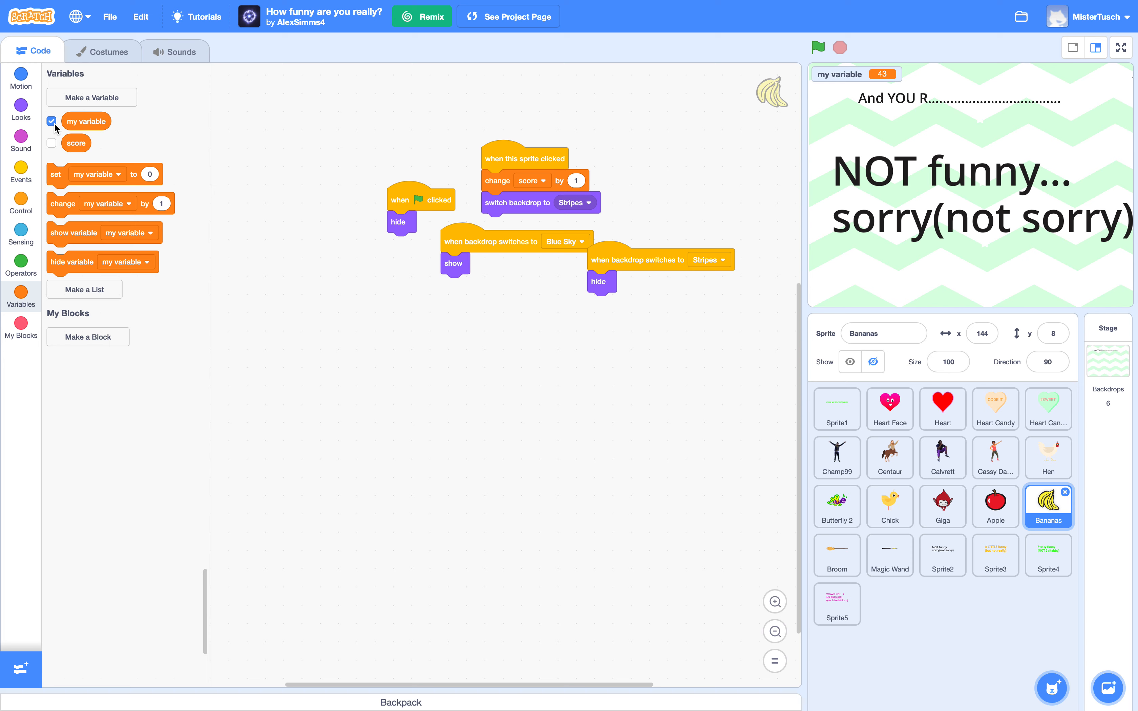
click(51, 120)
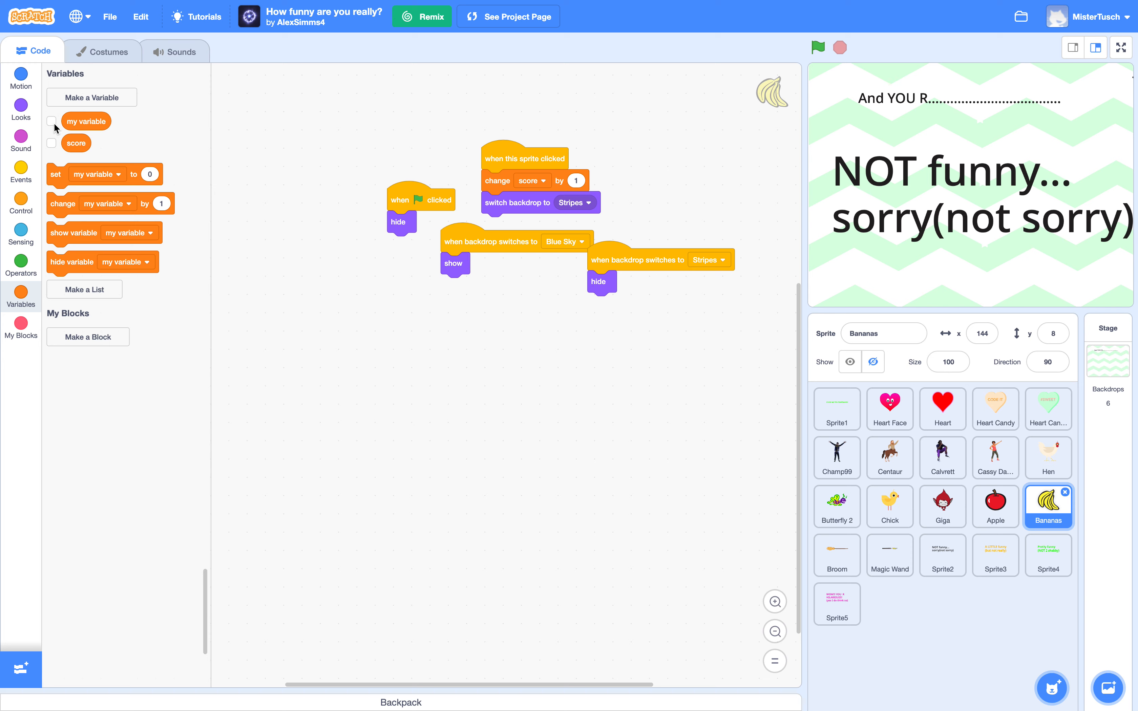
mouse_move(29, 95)
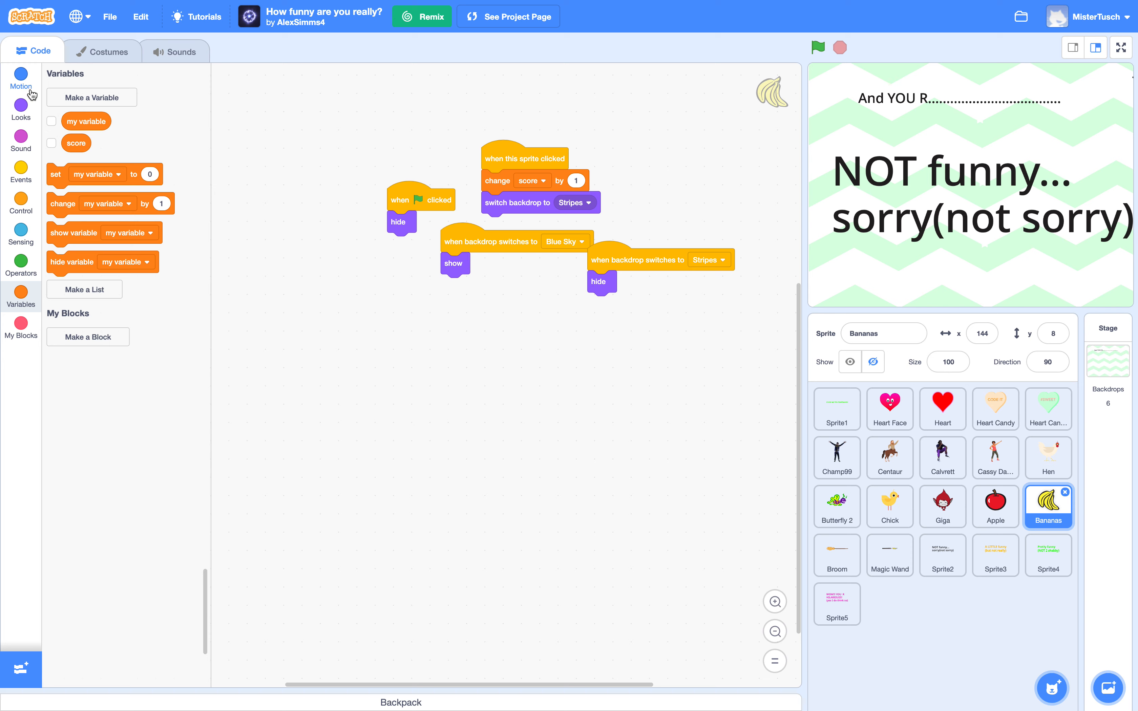
click(21, 75)
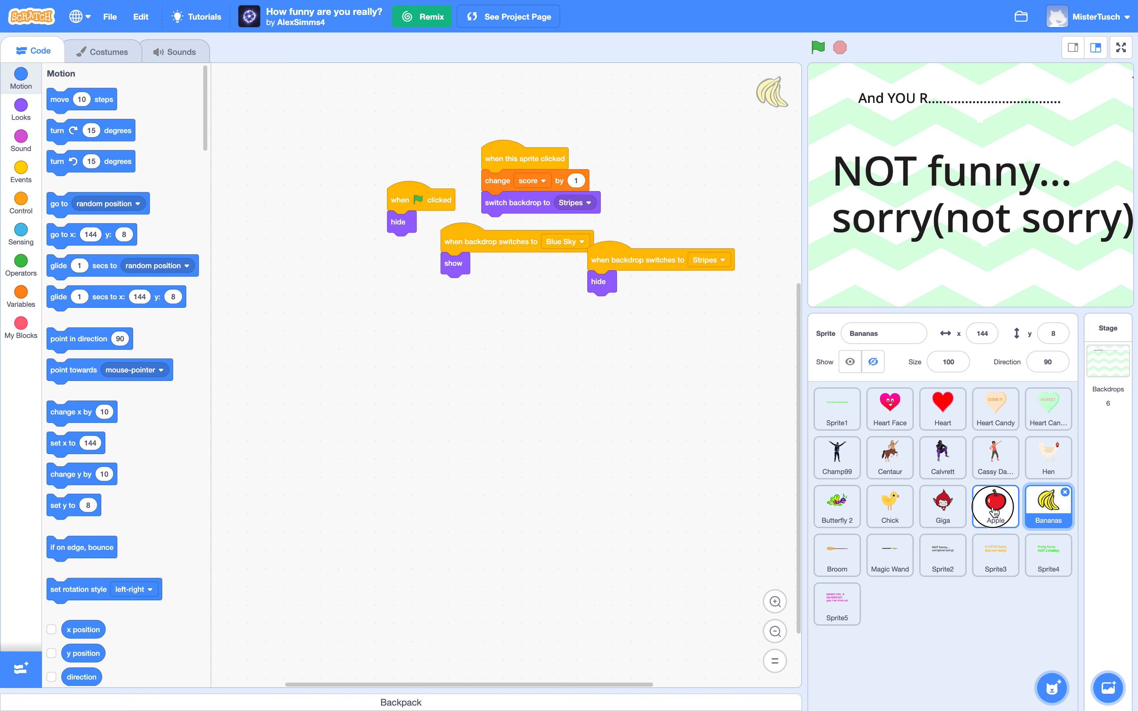
click(996, 507)
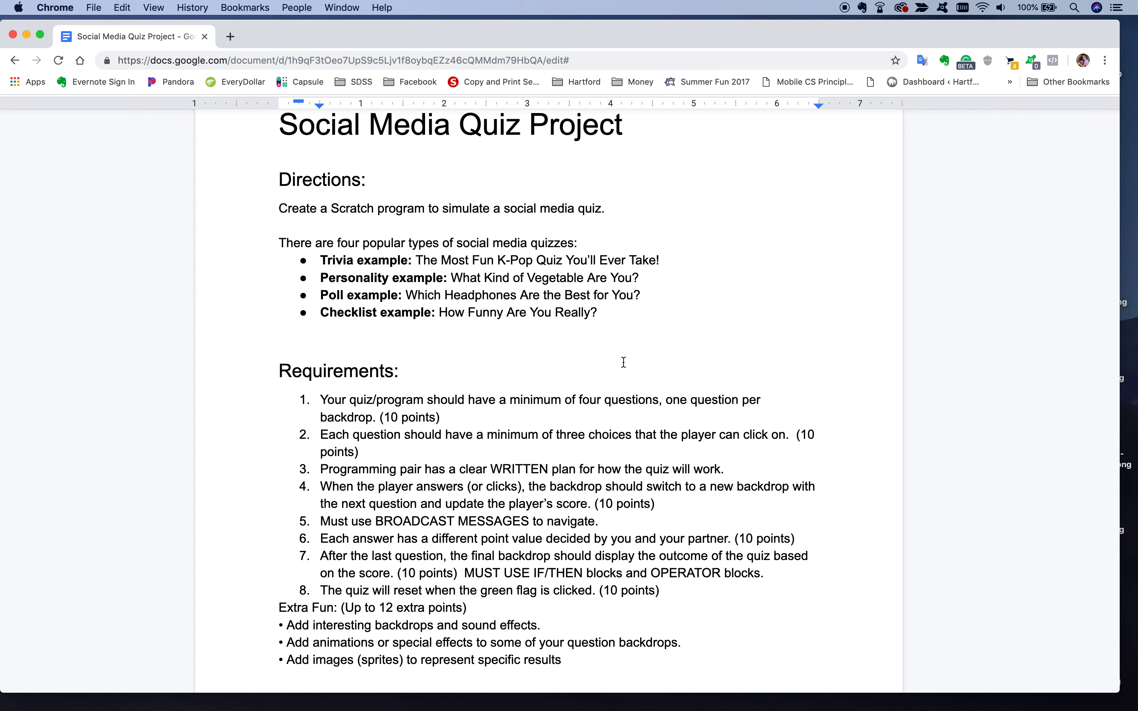
mouse_move(637, 429)
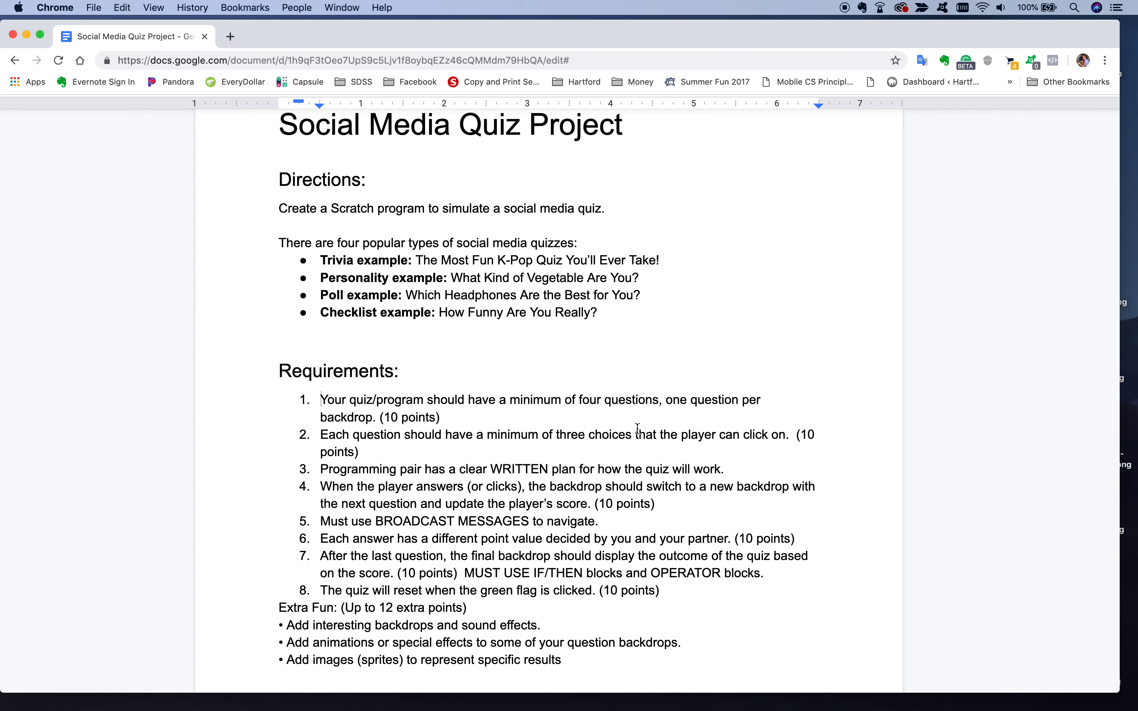
mouse_move(797, 436)
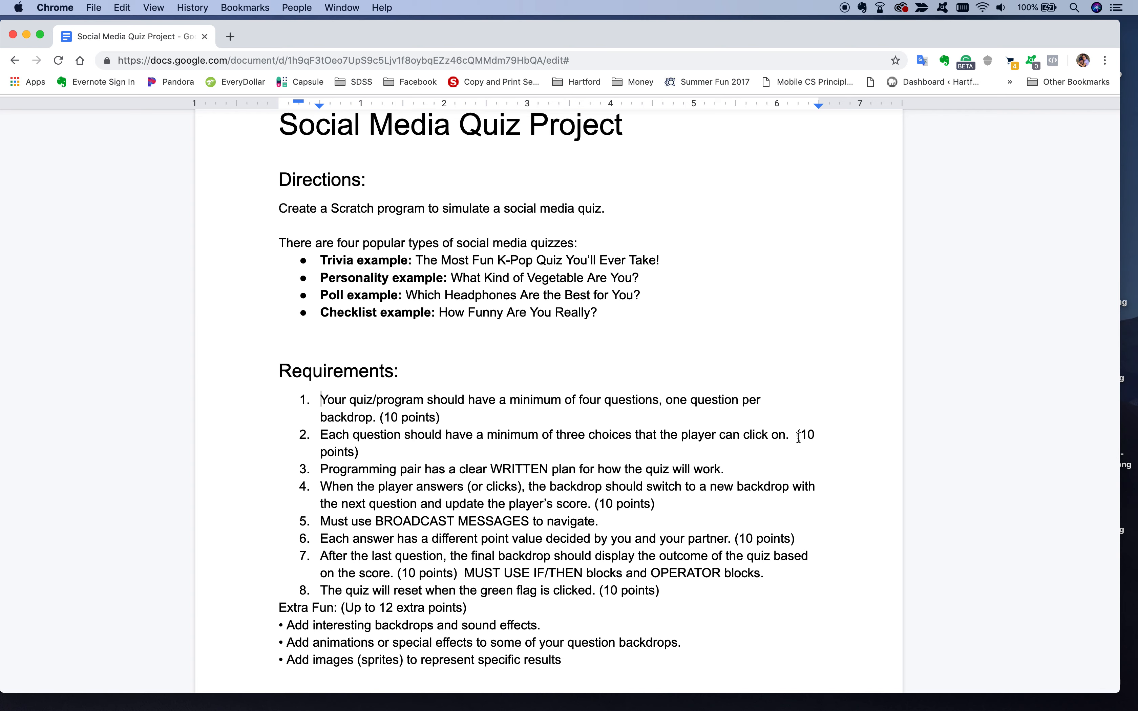
mouse_move(731, 464)
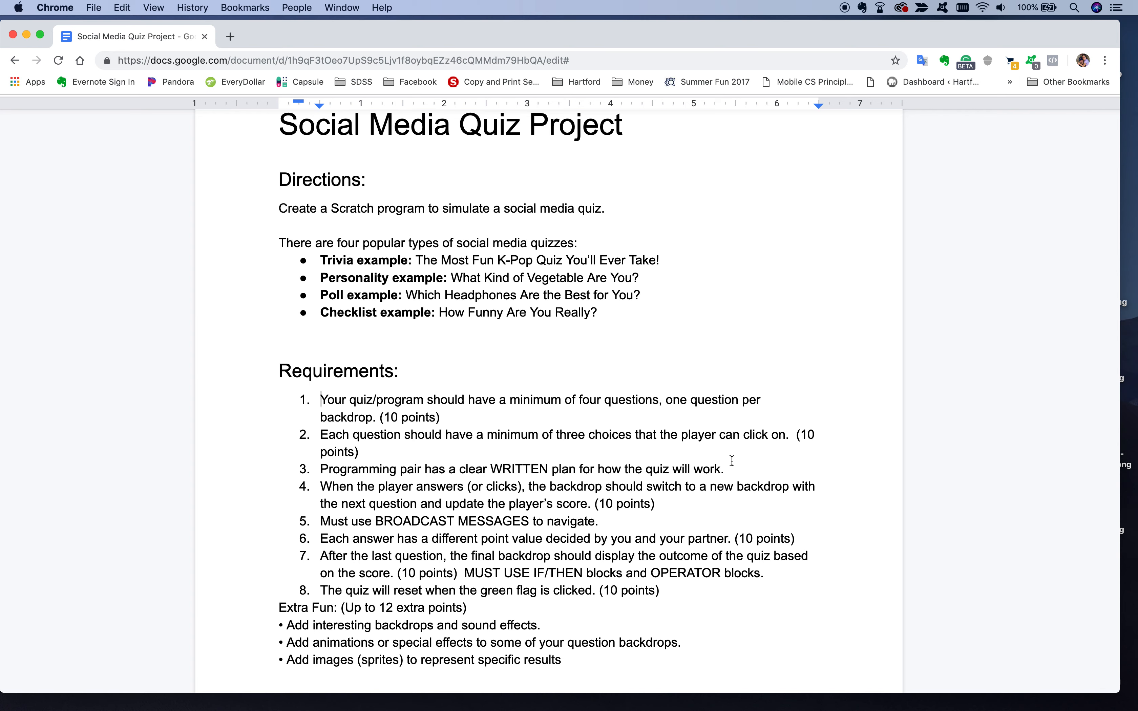
mouse_move(639, 512)
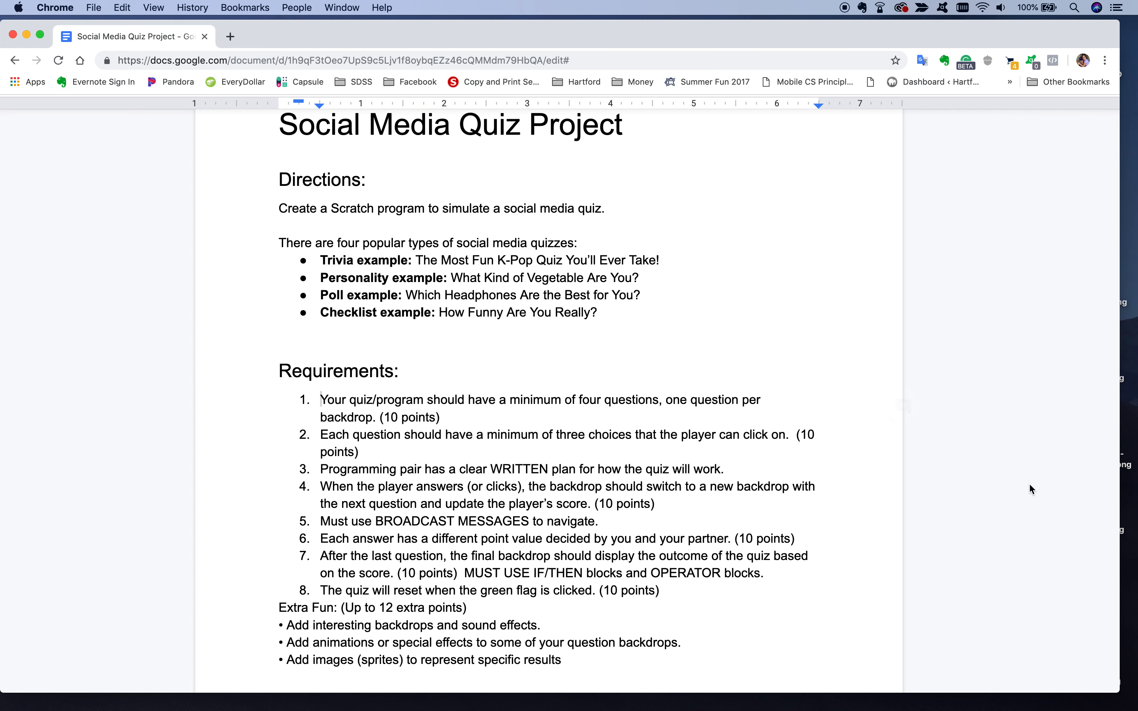
mouse_move(1027, 493)
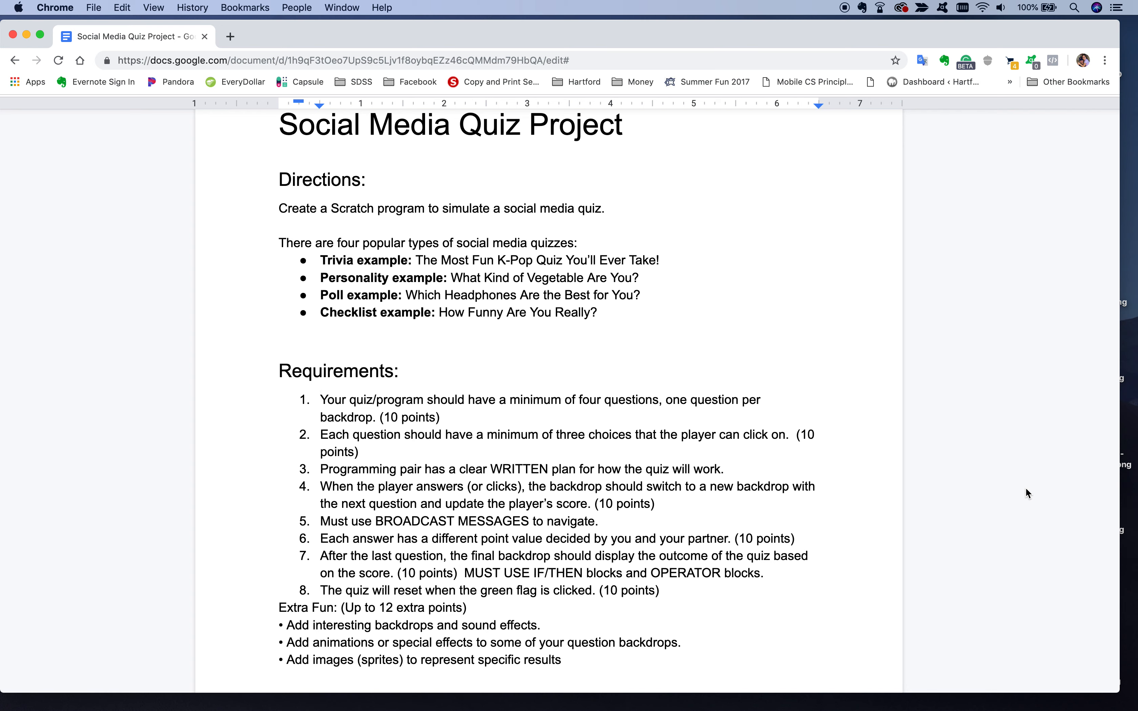
mouse_move(870, 74)
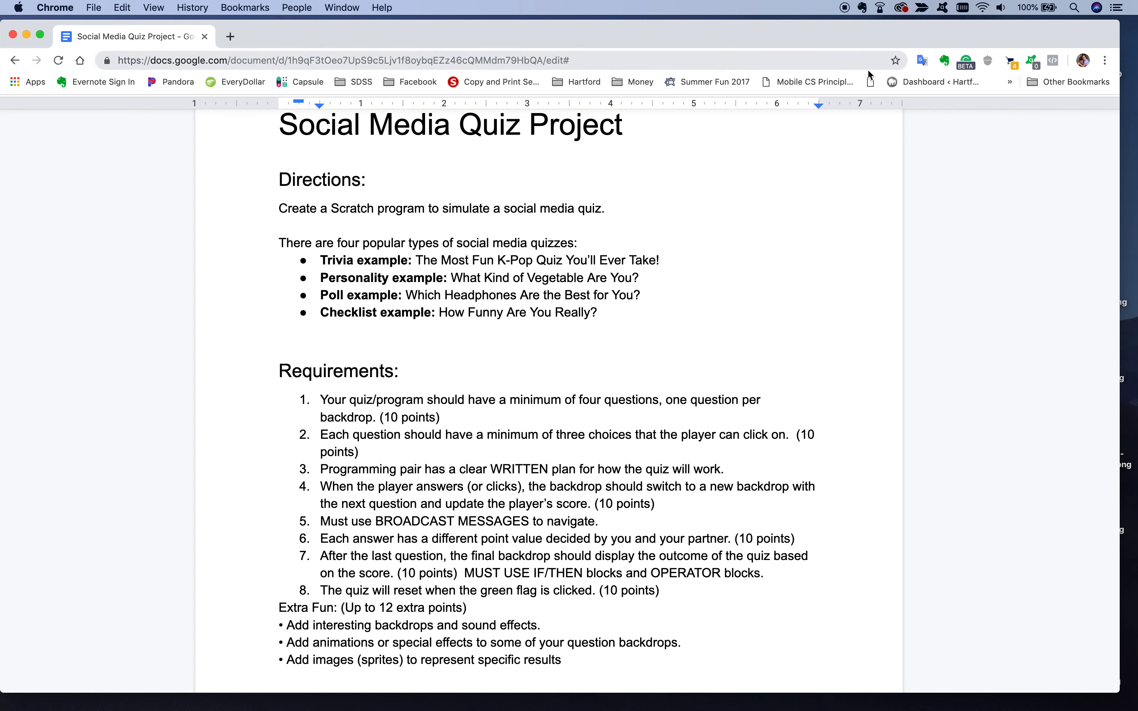